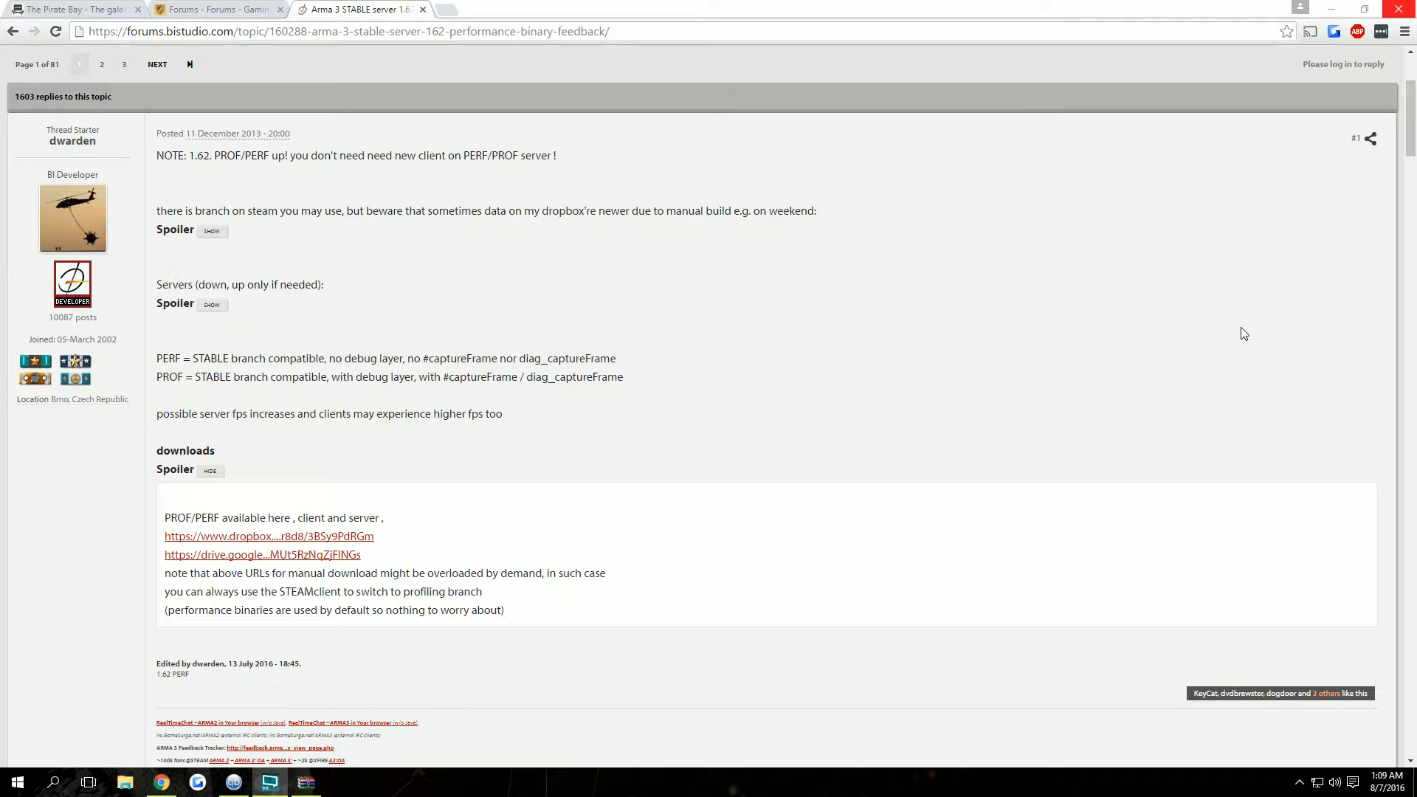
mouse_move(247, 536)
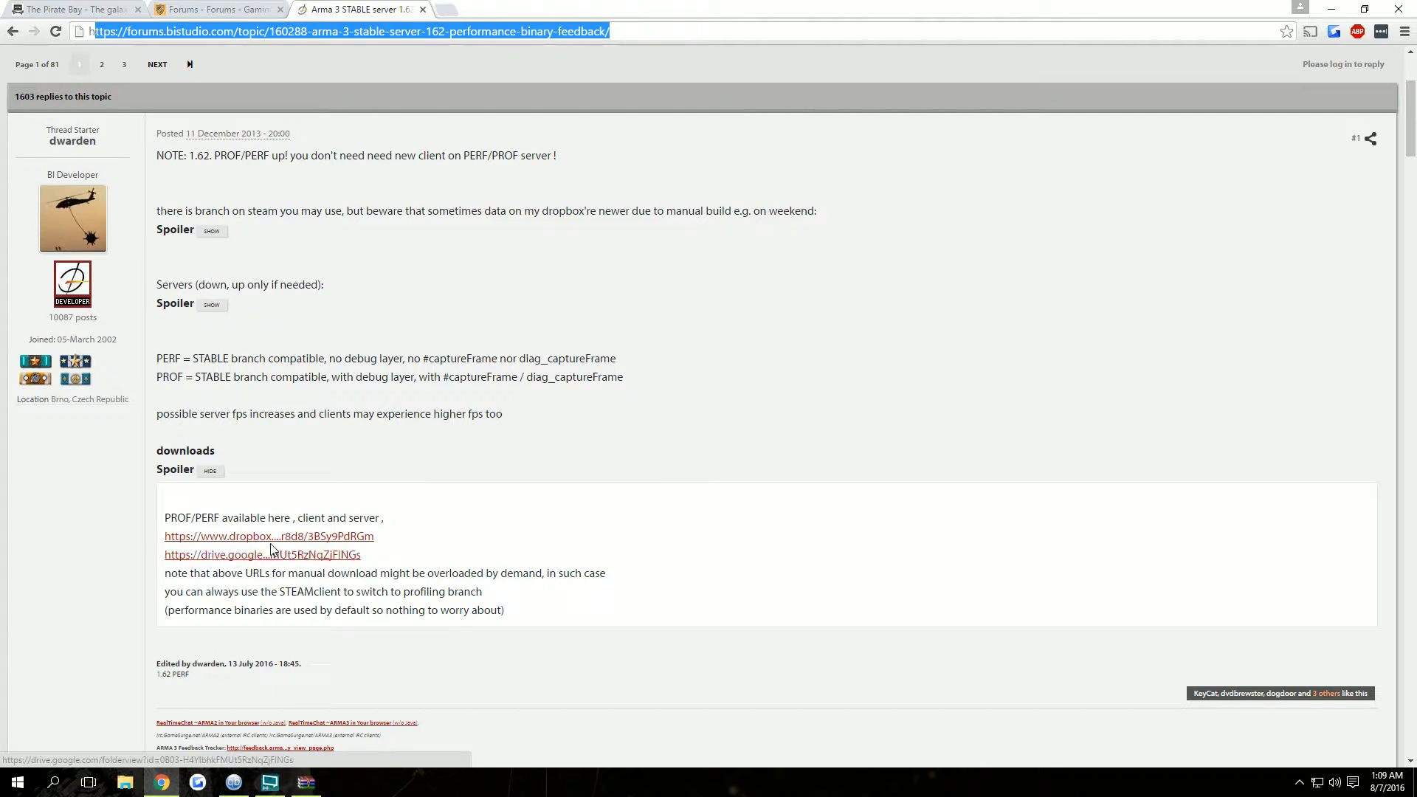
Follow the drive.google.com link in the forum post's downloads spoiler
click(262, 554)
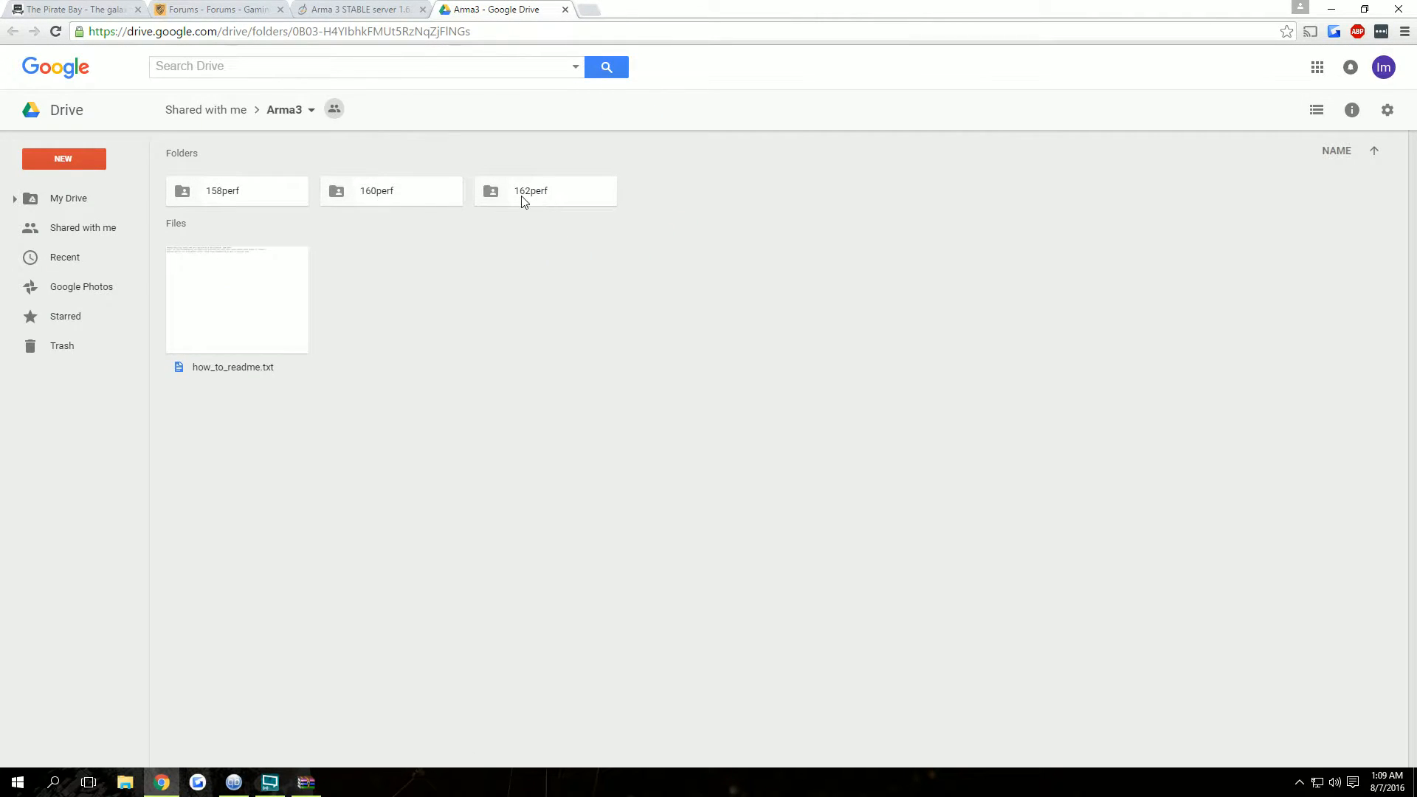
Download the 162perf folder from the shared Arma3 Drive folder as a zip
right_click(530, 190)
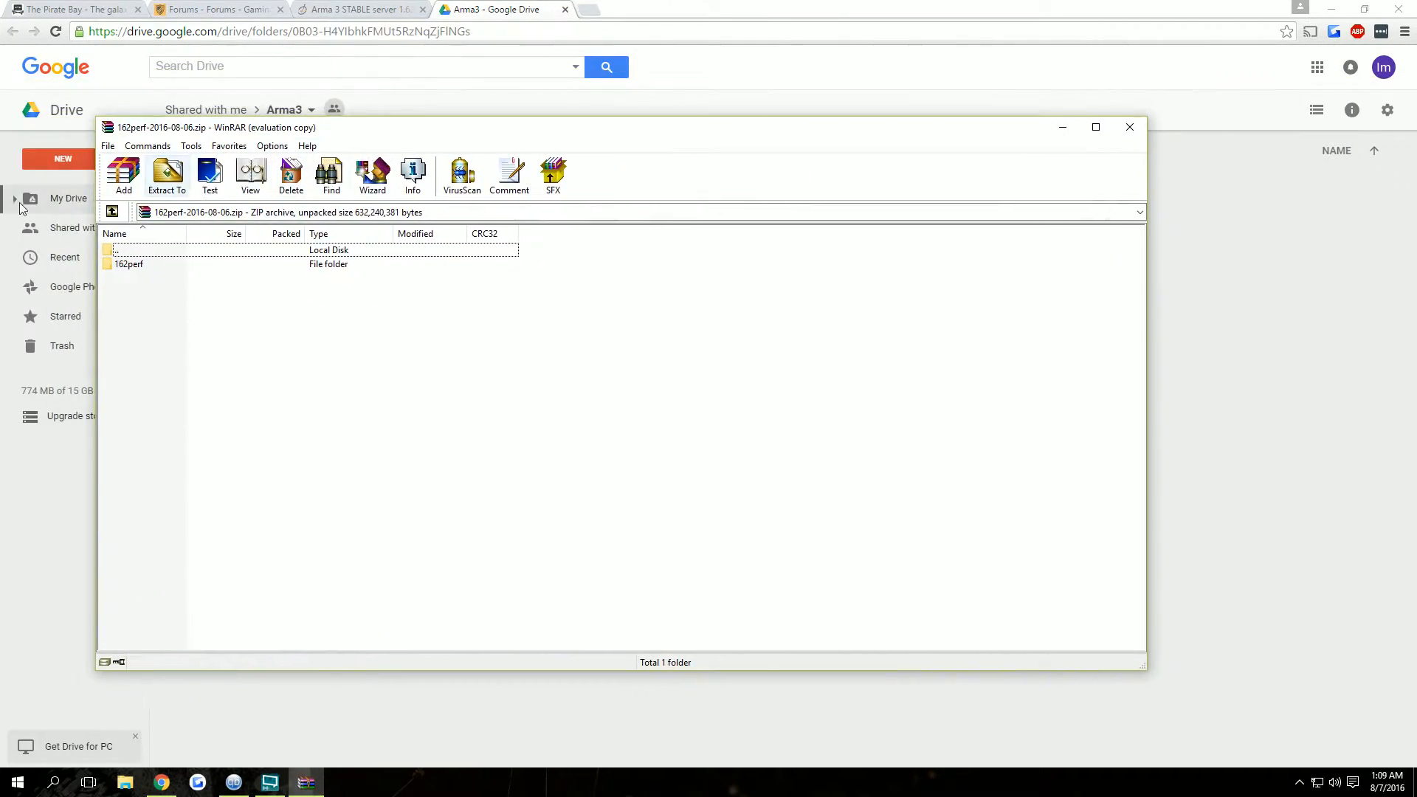
Browse into 162perf then 162perf12 and open the arma3client_performance 7z archive
double_click(129, 264)
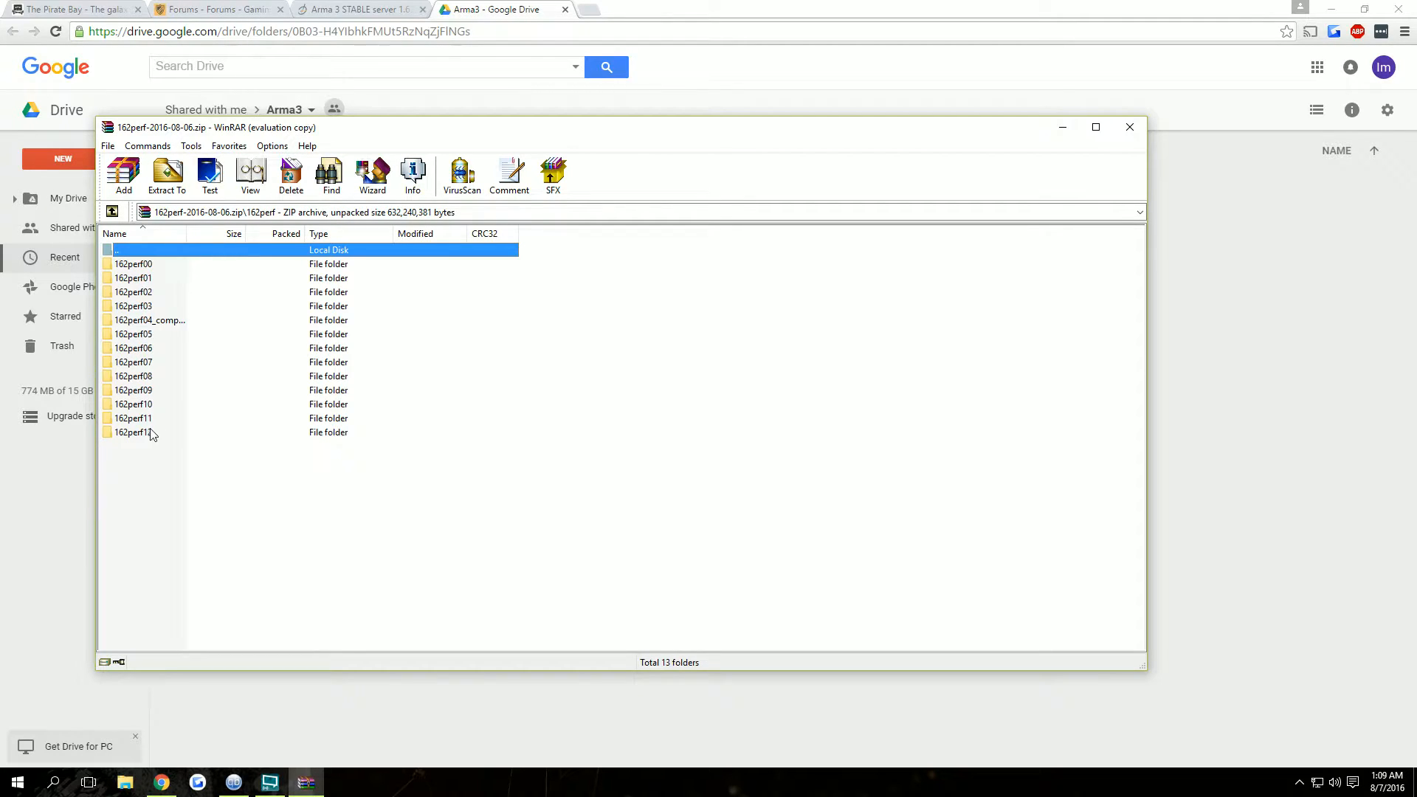
double_click(134, 432)
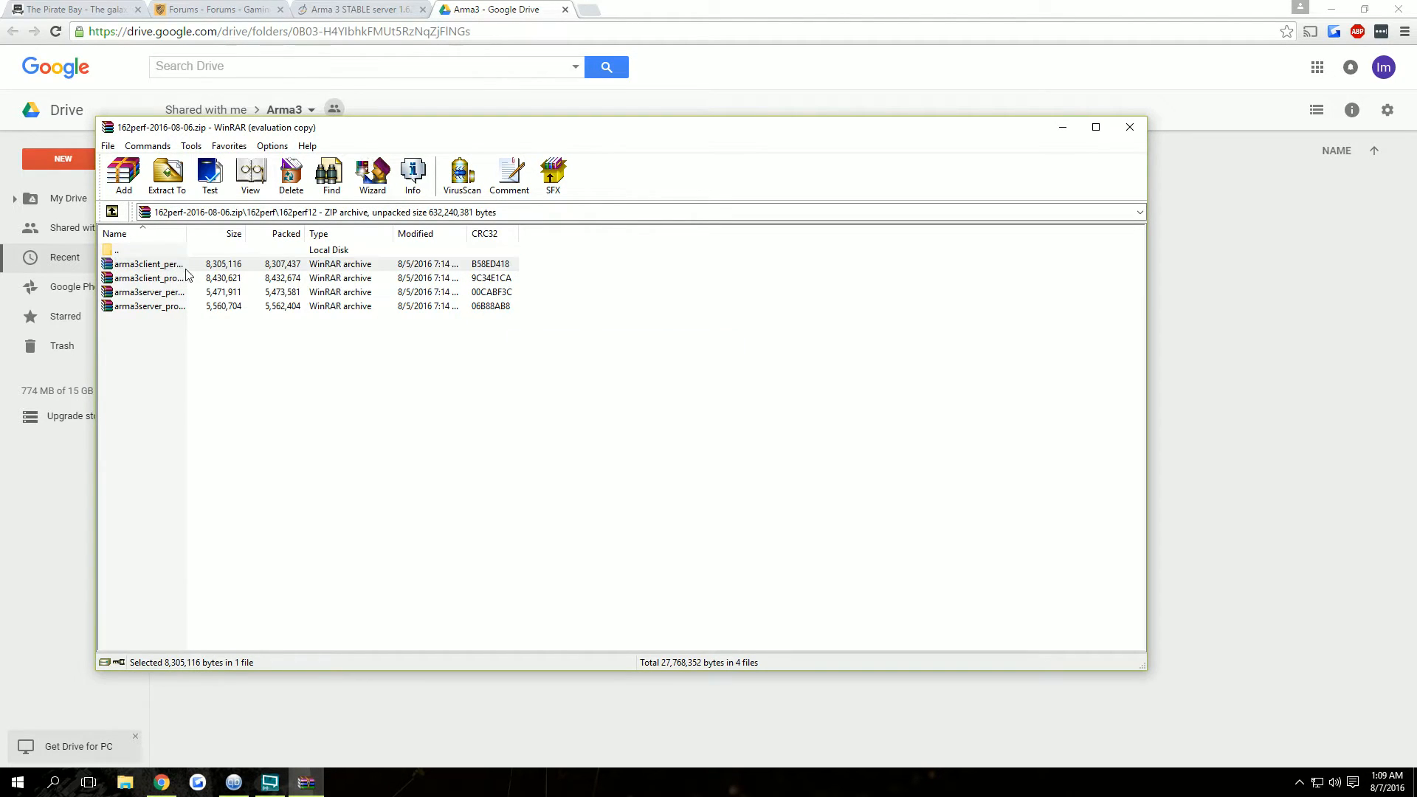
double_click(148, 263)
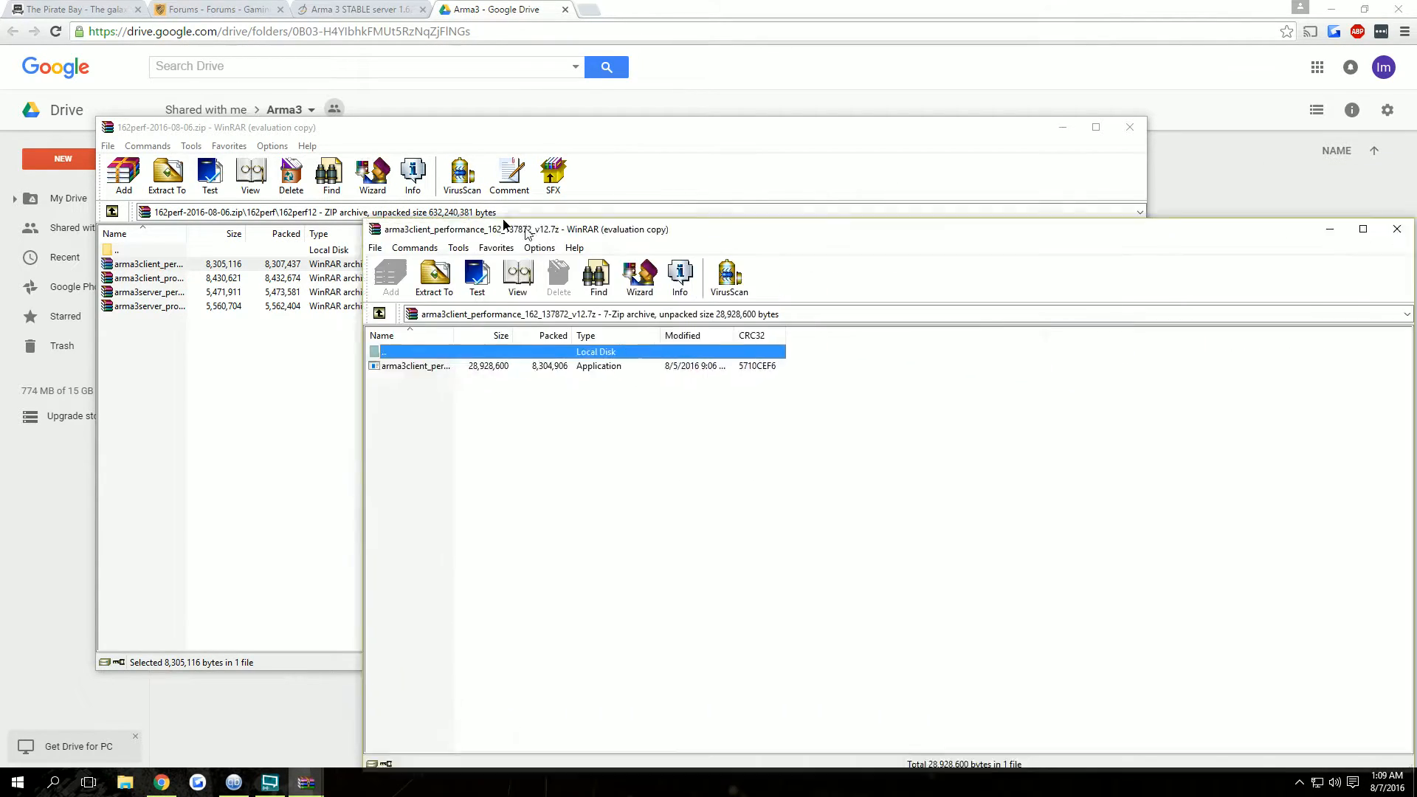
Extract the client performance exe to E:\steam\steamapps\common\Arma 3
right_click(416, 190)
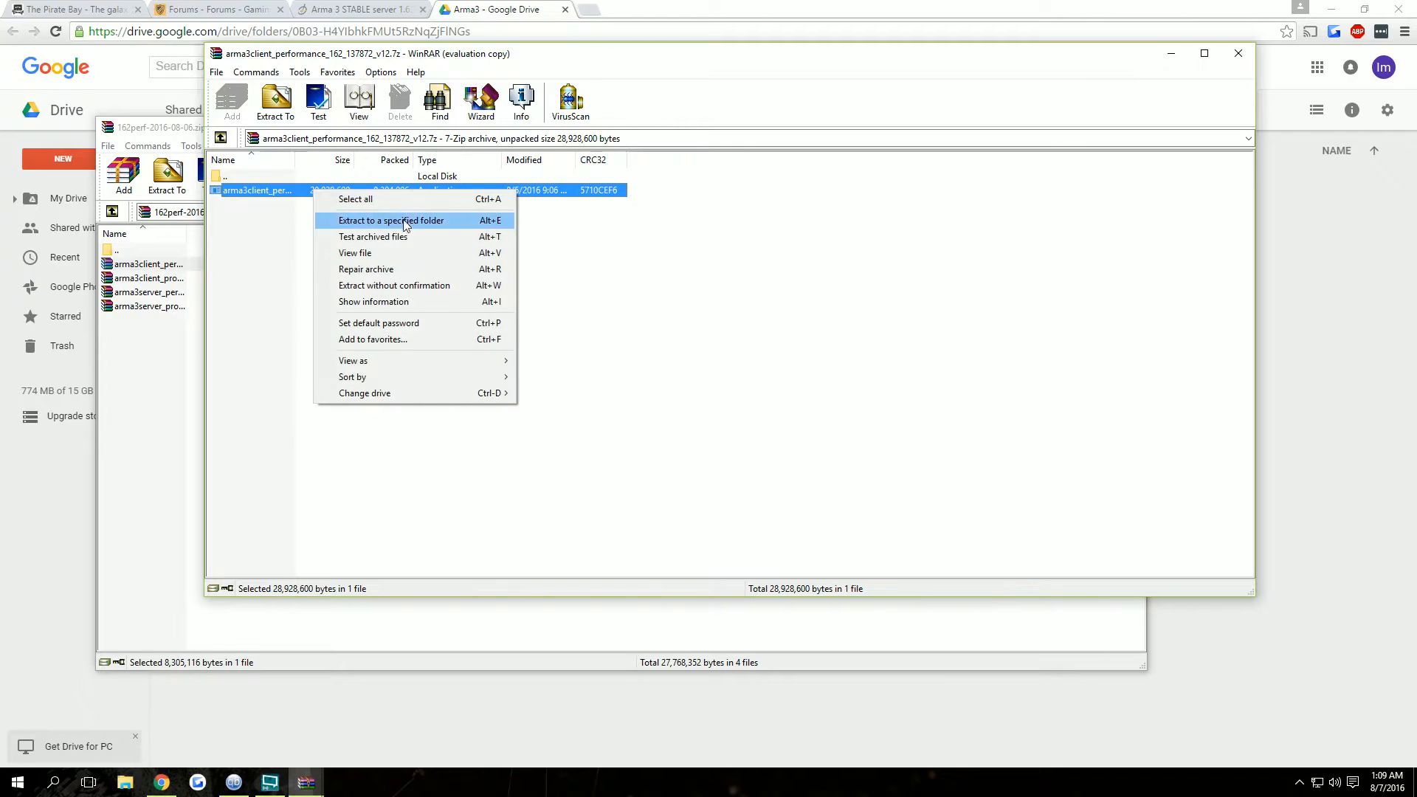
click(390, 220)
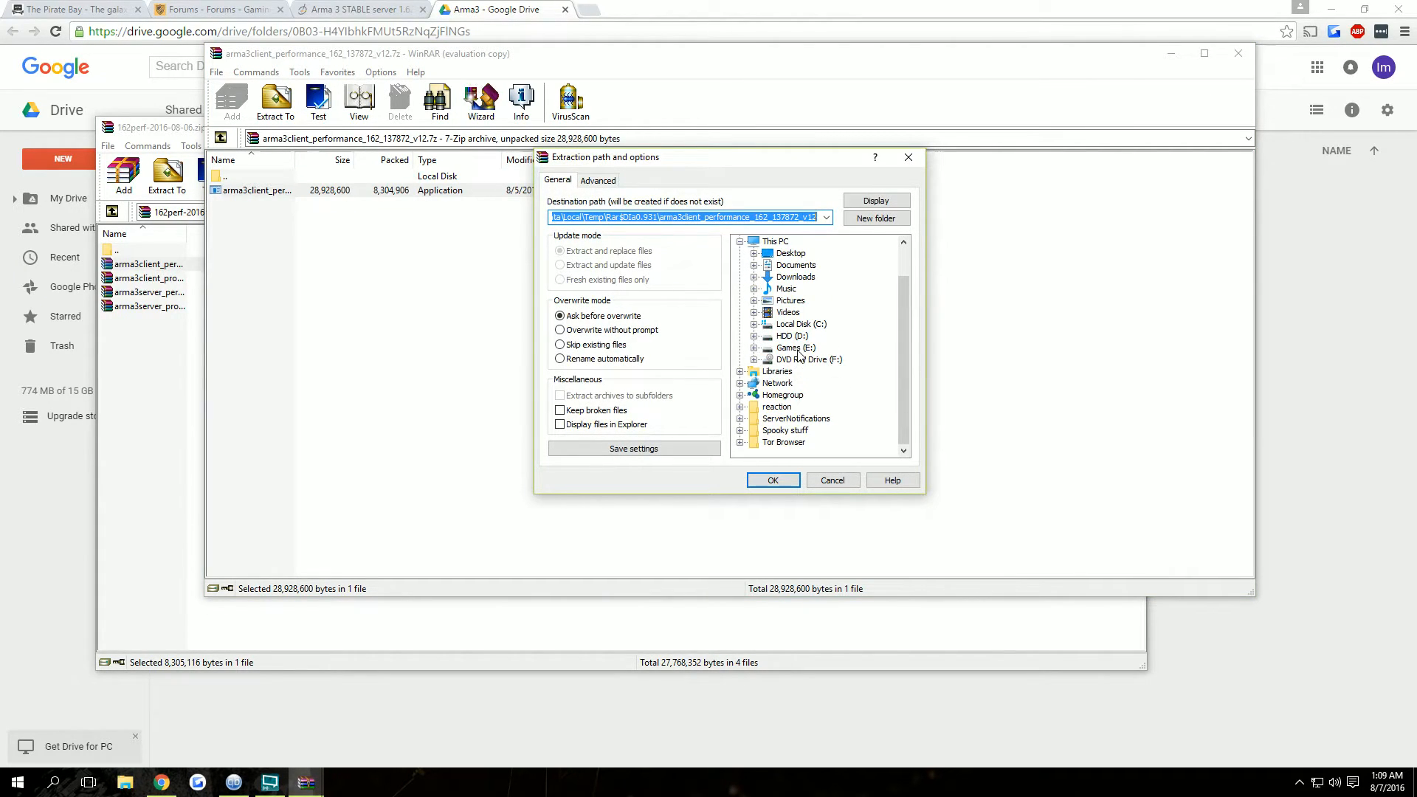
click(801, 383)
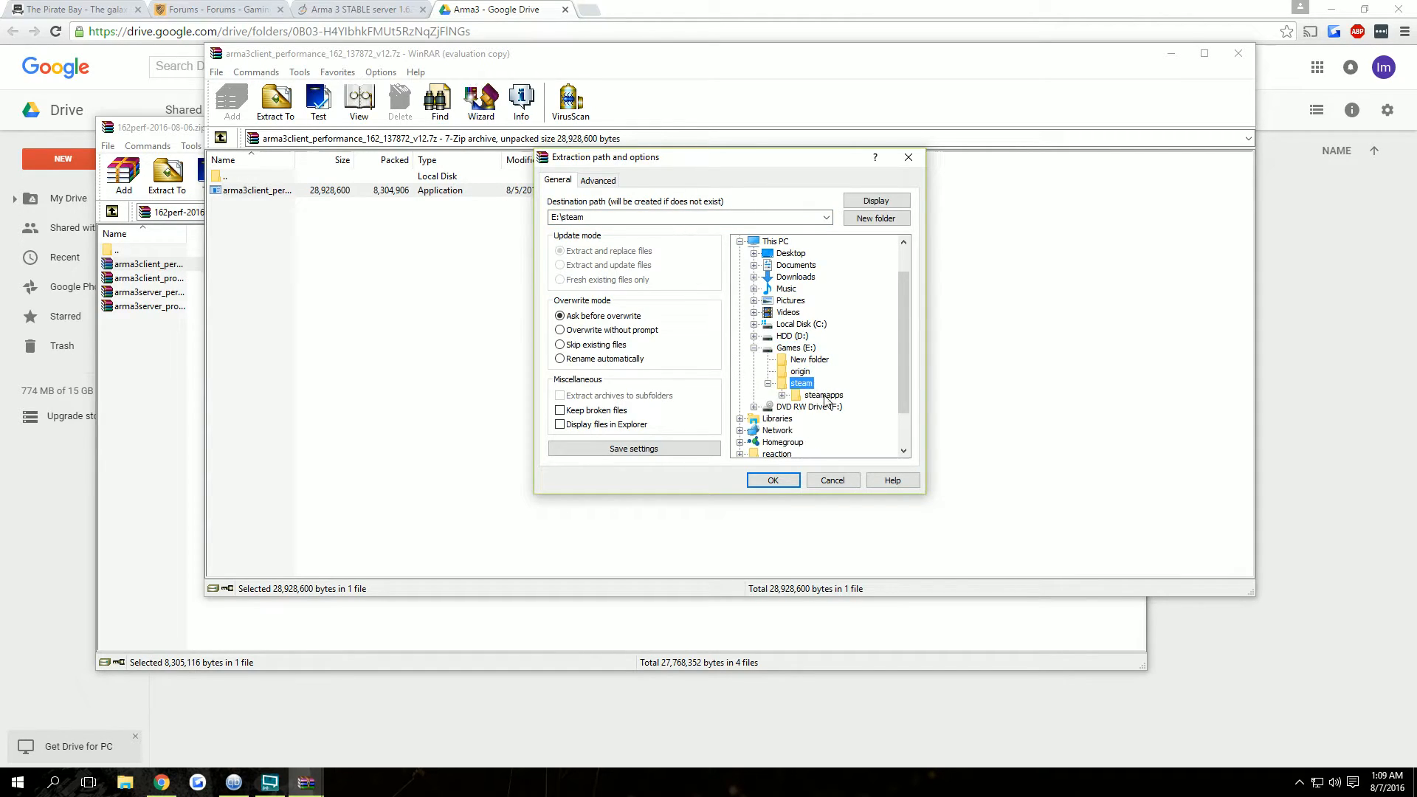
click(845, 371)
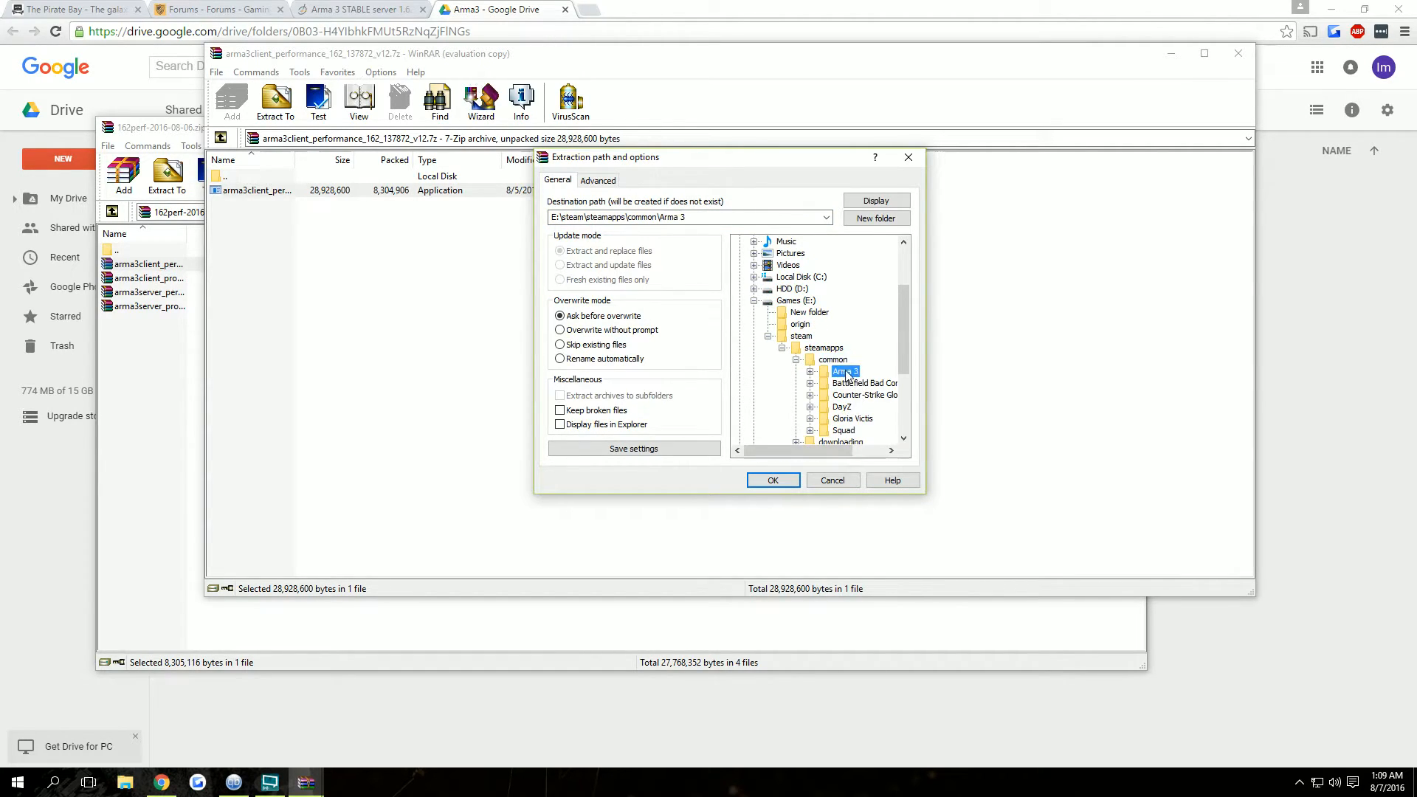
click(772, 479)
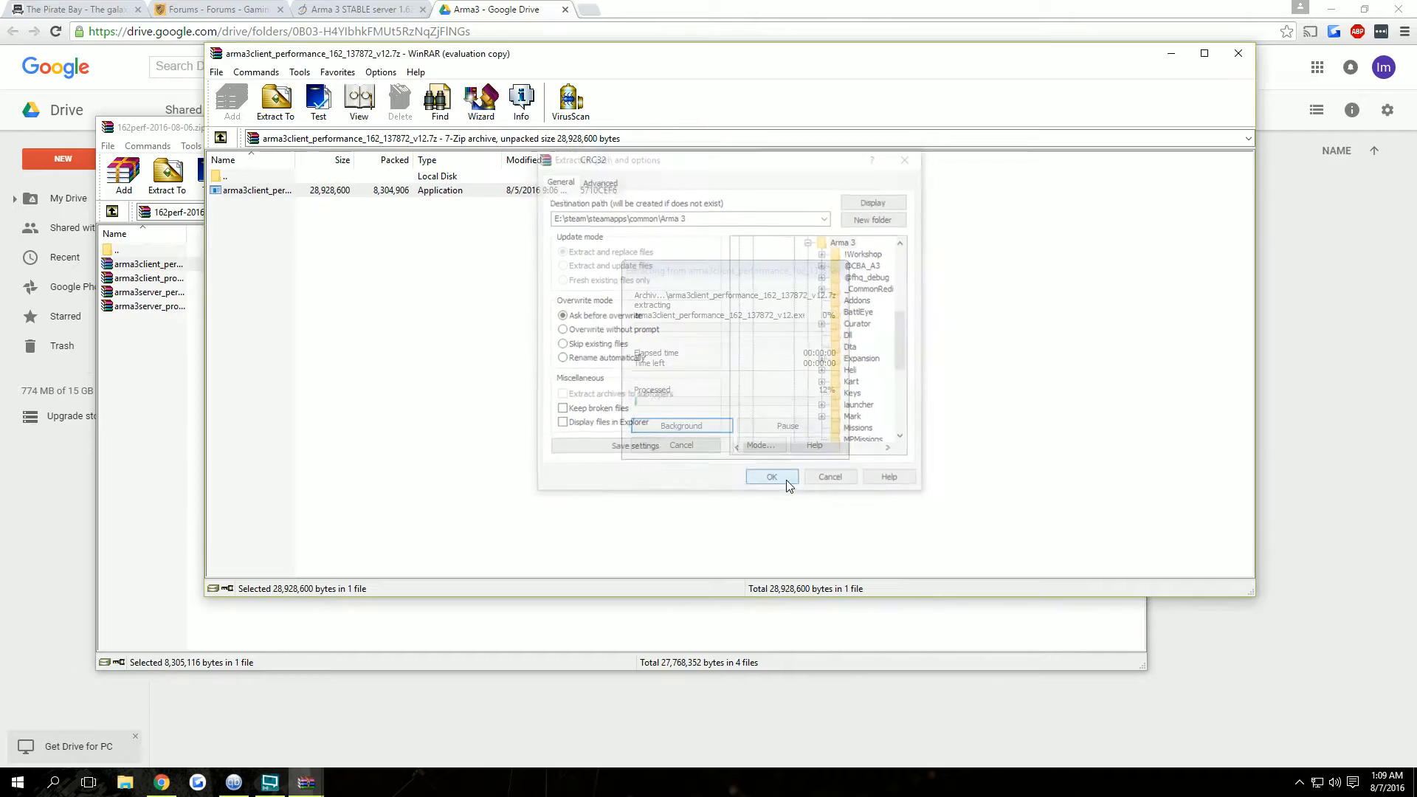
click(770, 477)
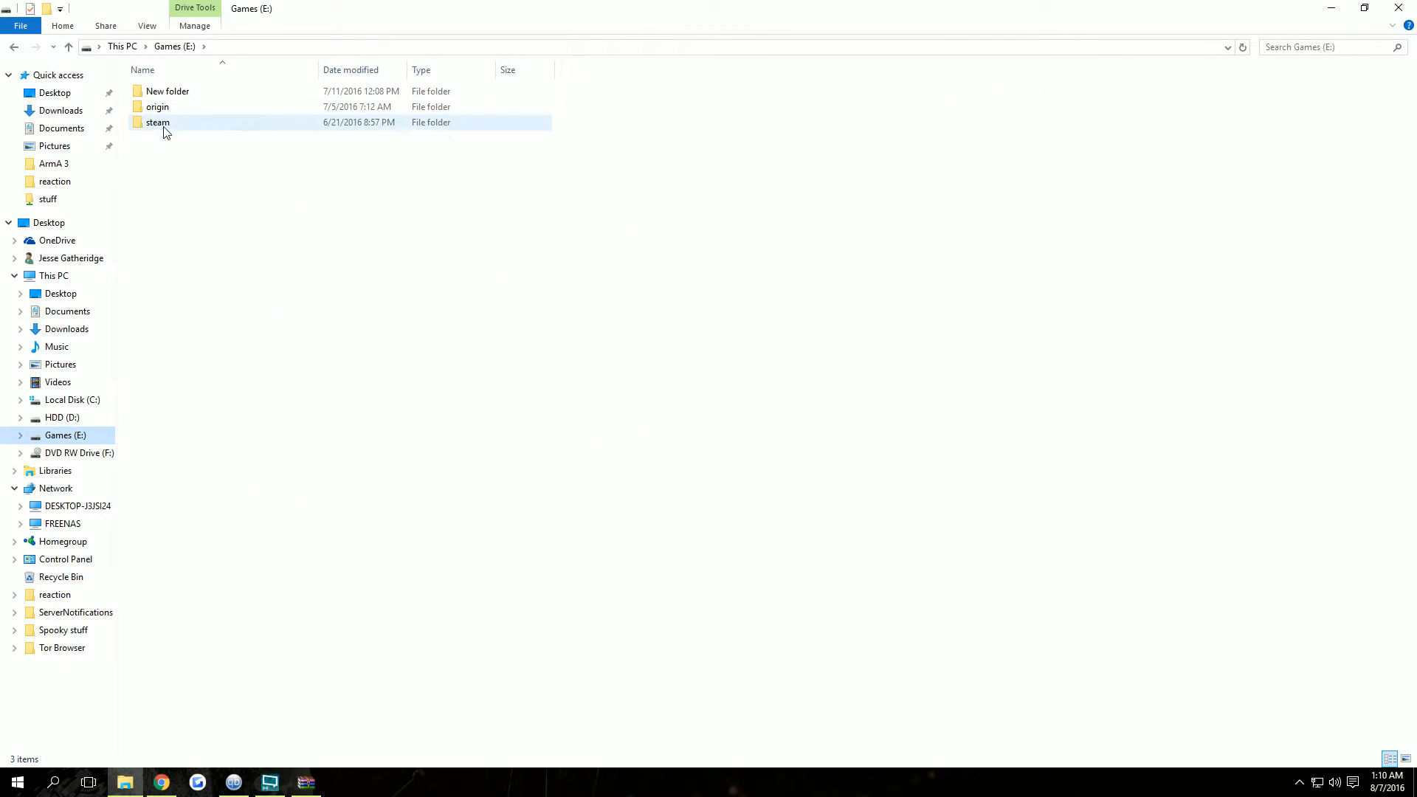
In the Arma 3 folder, rename the original arma3.exe to arma3_old and select the performance client
double_click(157, 122)
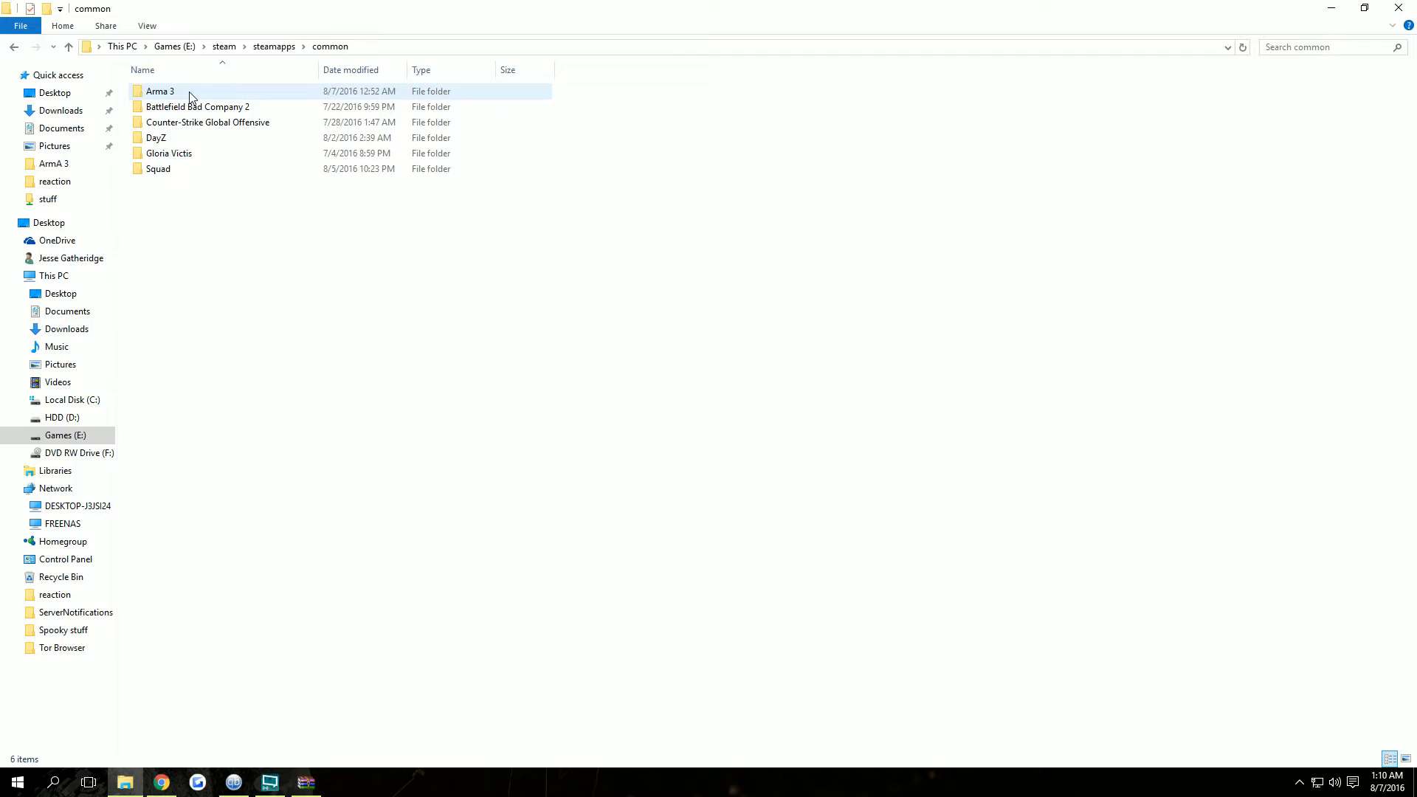
double_click(161, 90)
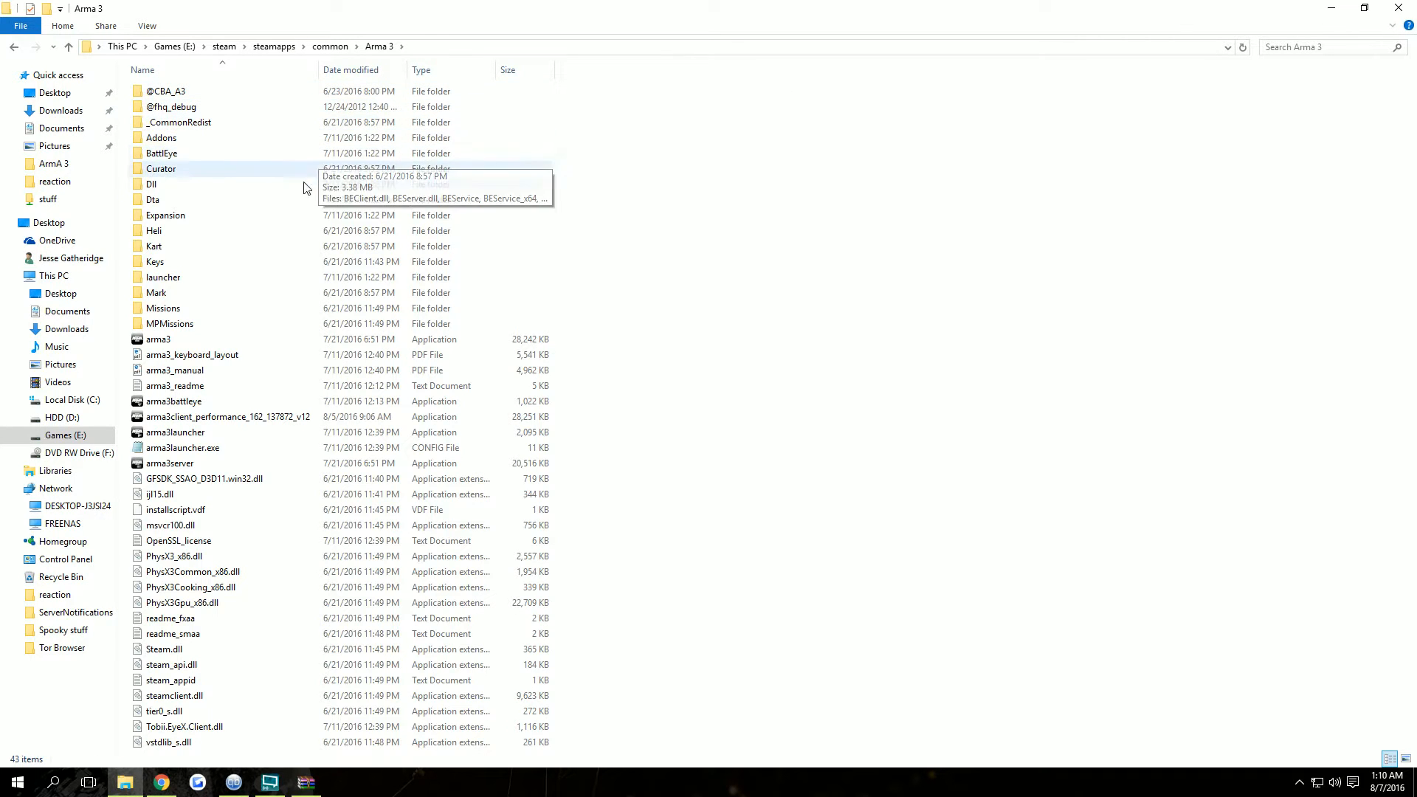
mouse_move(262, 426)
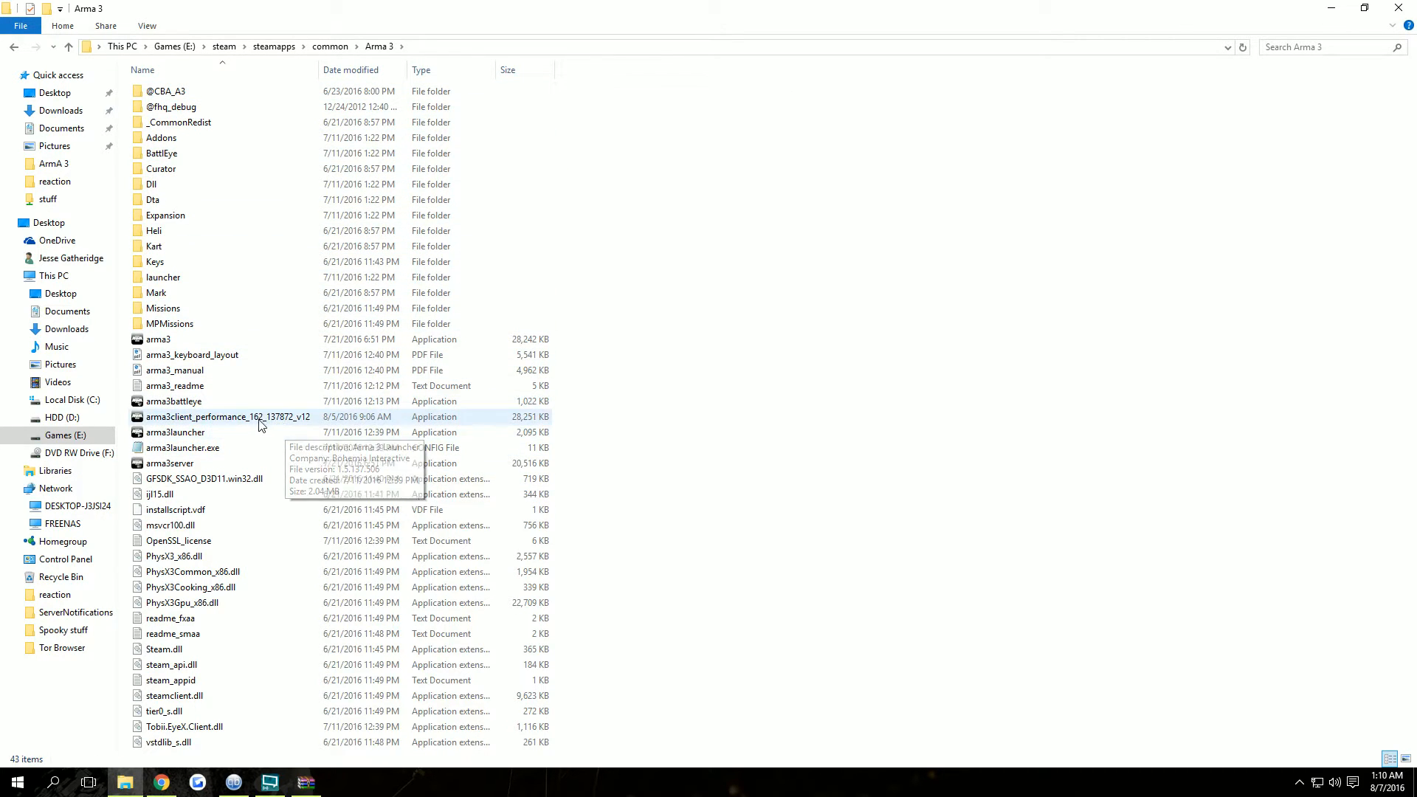
mouse_move(214, 417)
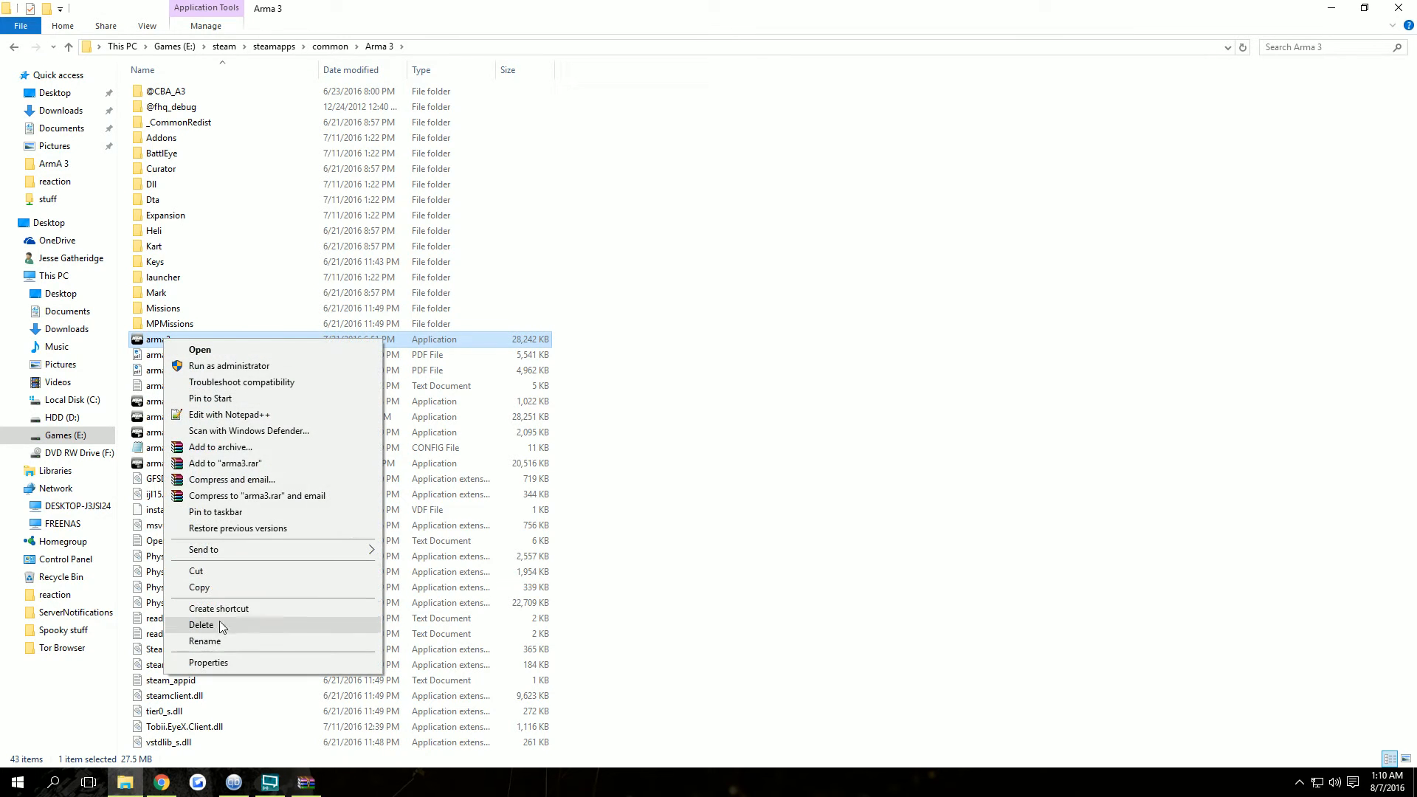
click(204, 641)
text(_old)
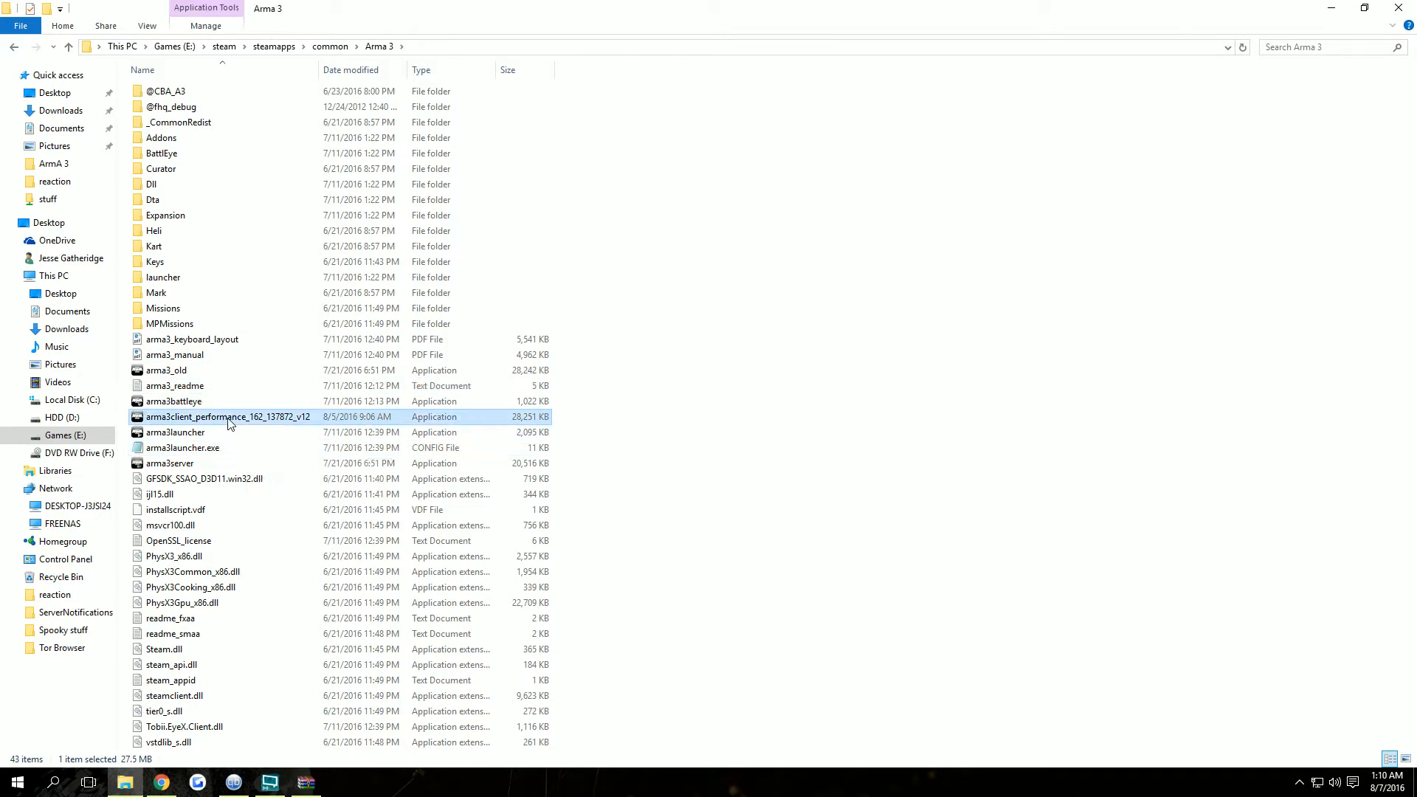
click(228, 416)
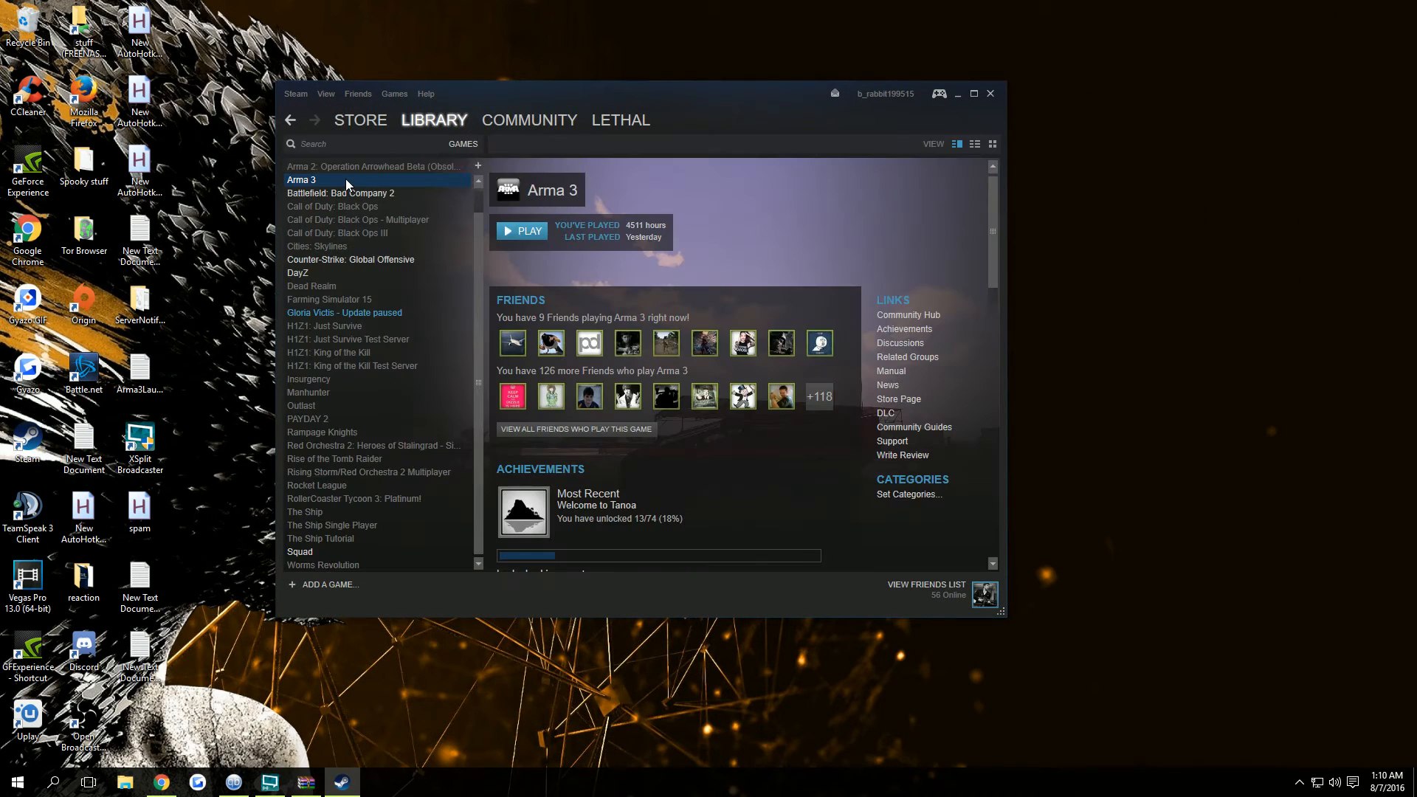
Start Arma 3 with PLAY from the Steam Library
click(522, 231)
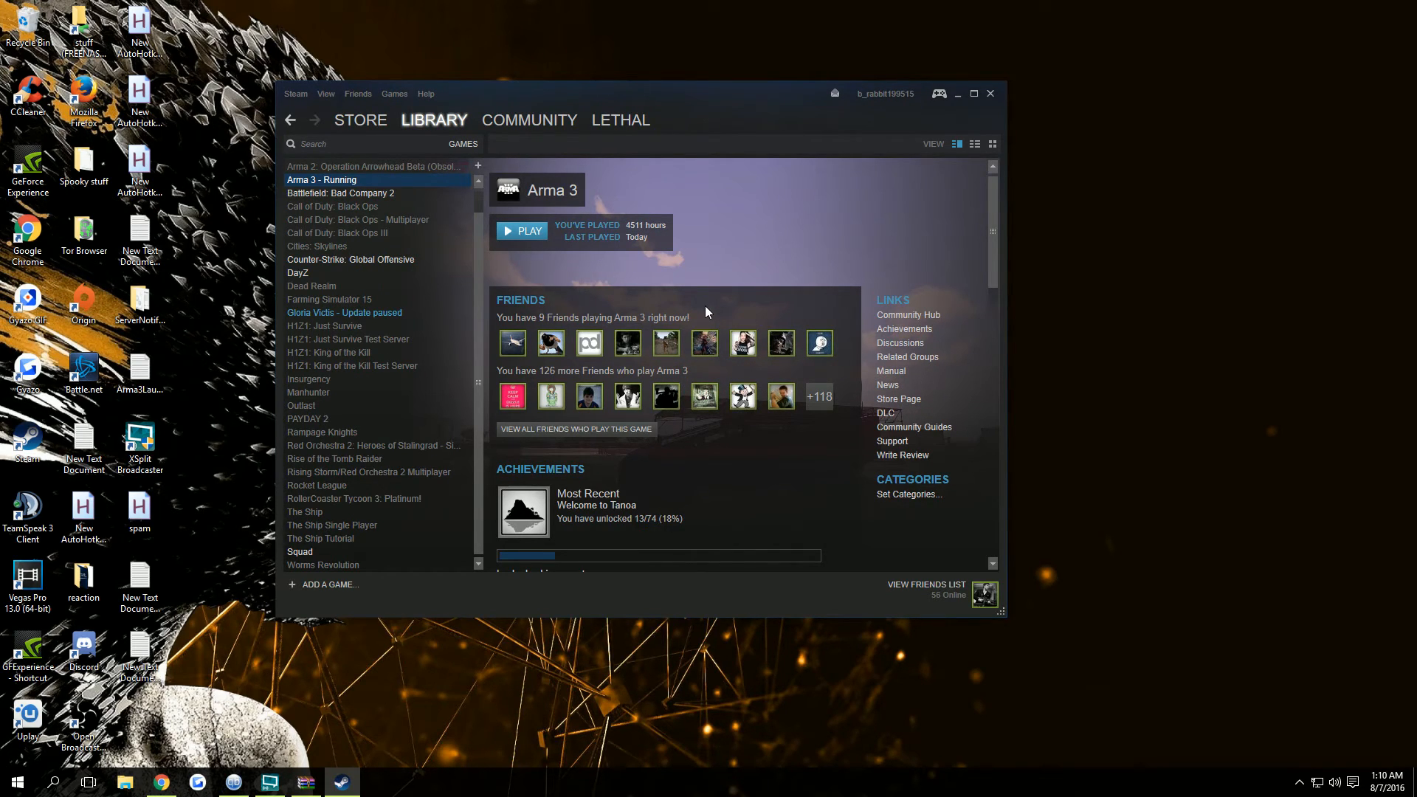
click(522, 230)
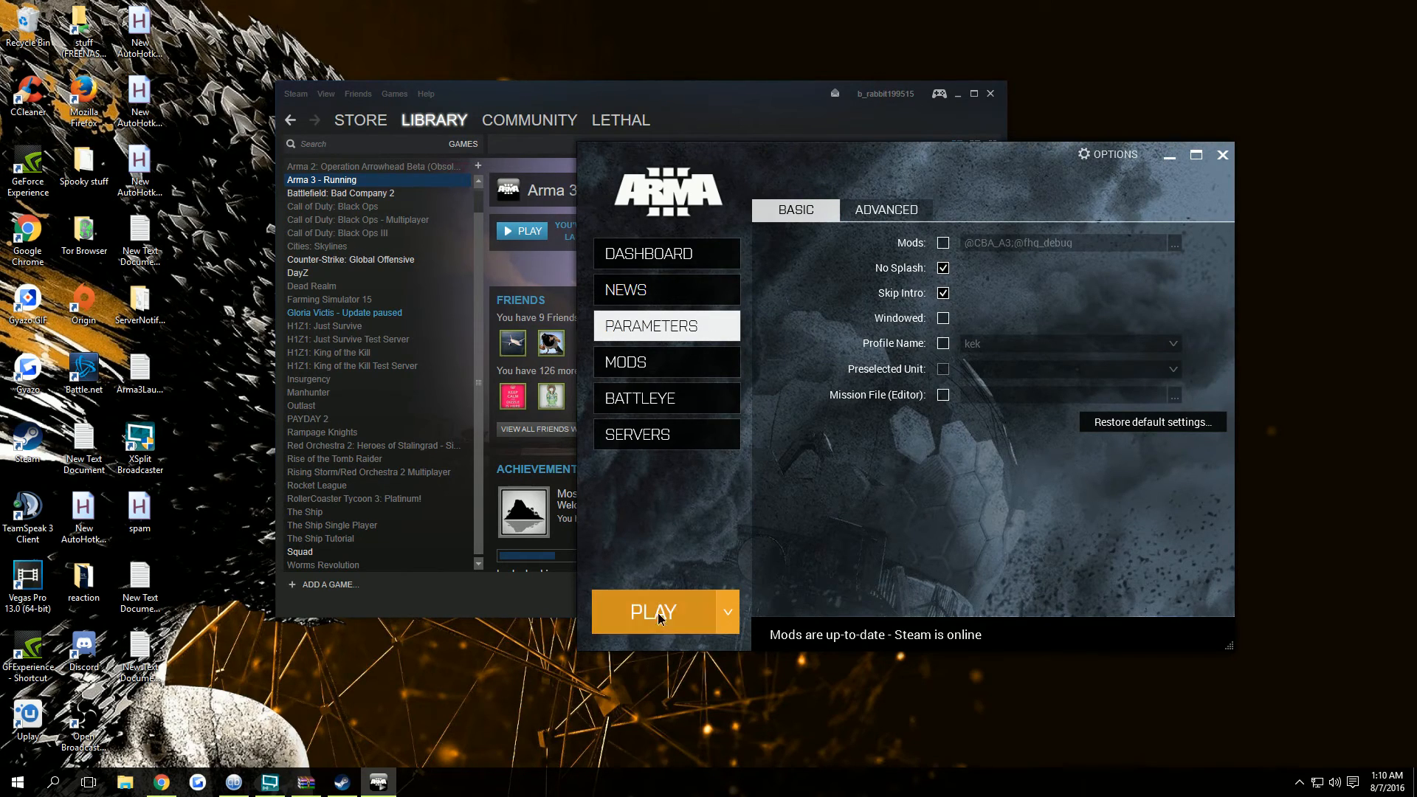
mouse_move(1135, 242)
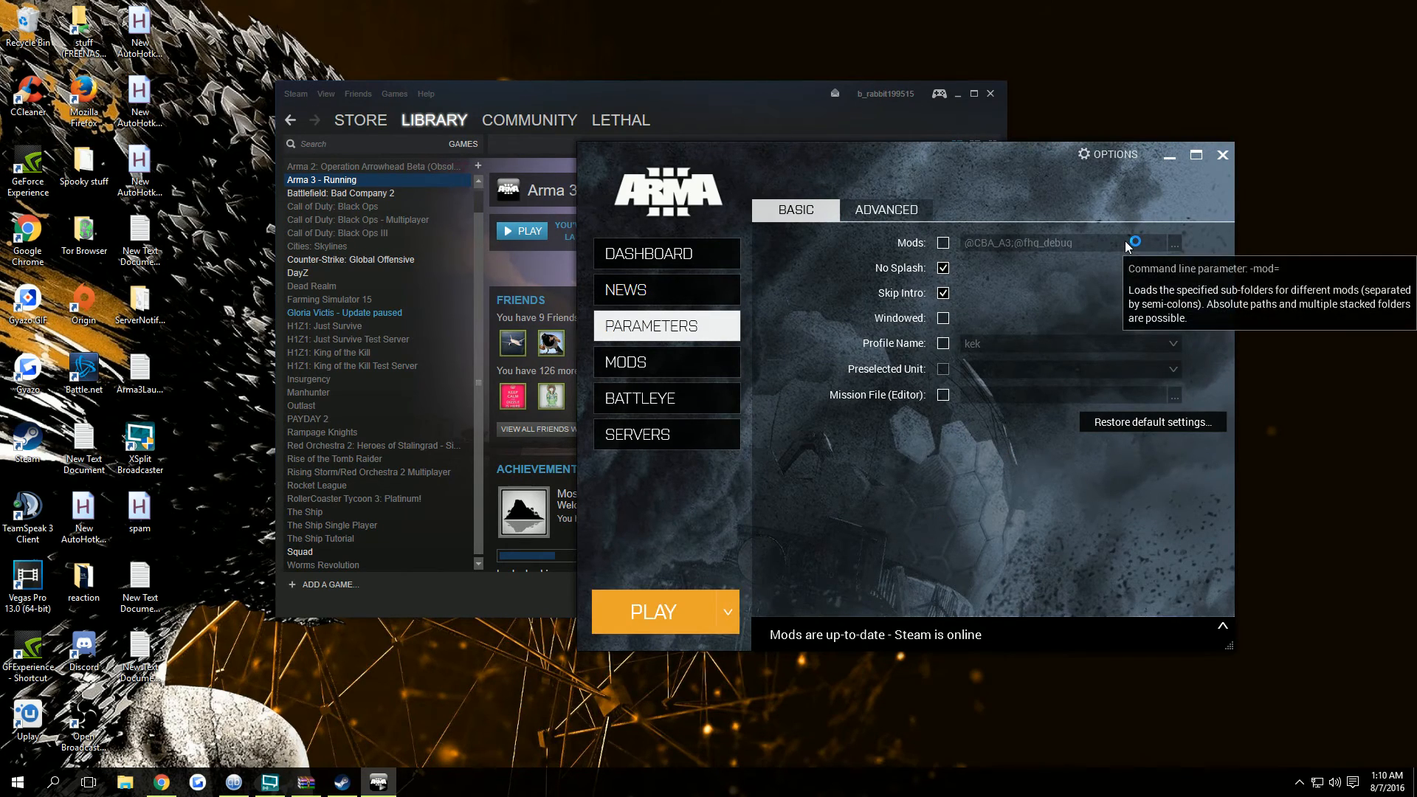